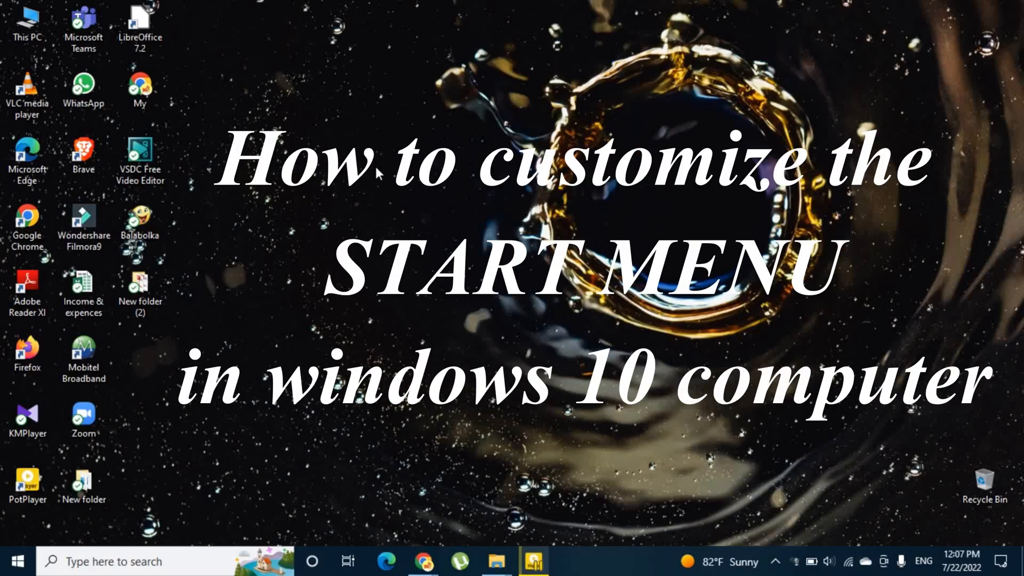
pyautogui.moveTo(293, 339)
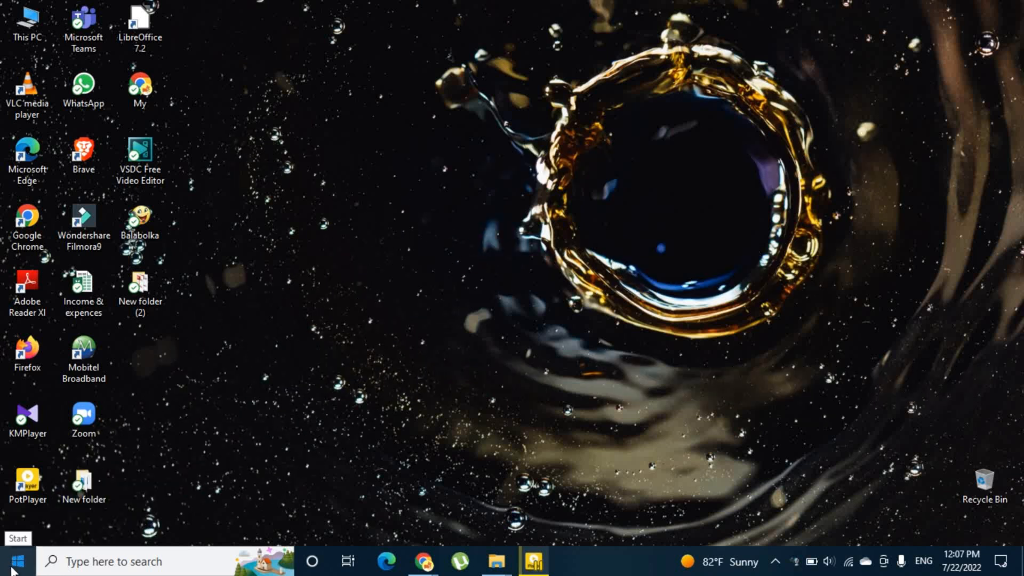
# Step: Open Start and select the Explore group header so its name can be edited
pyautogui.click(13, 560)
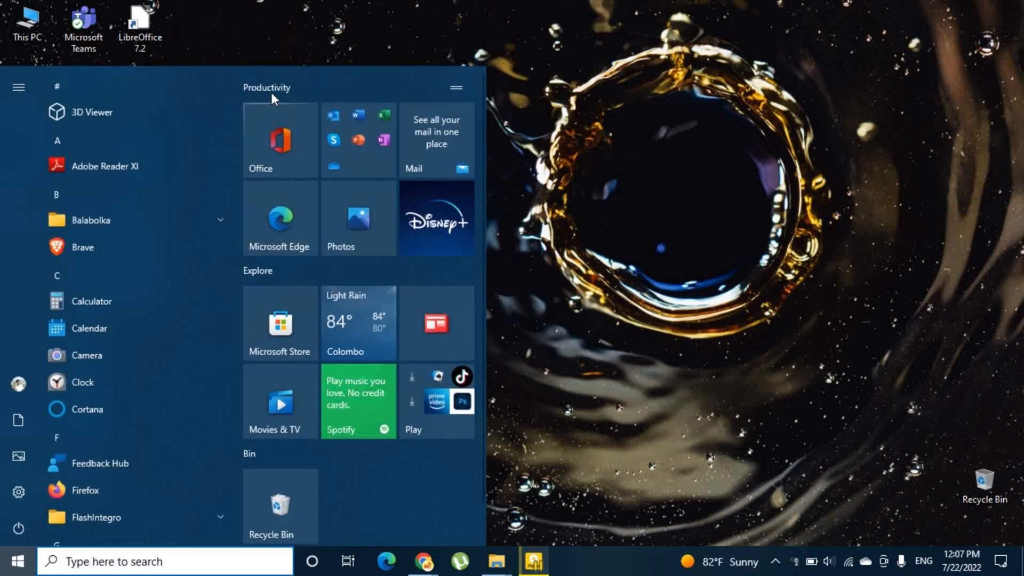
pyautogui.moveTo(296, 148)
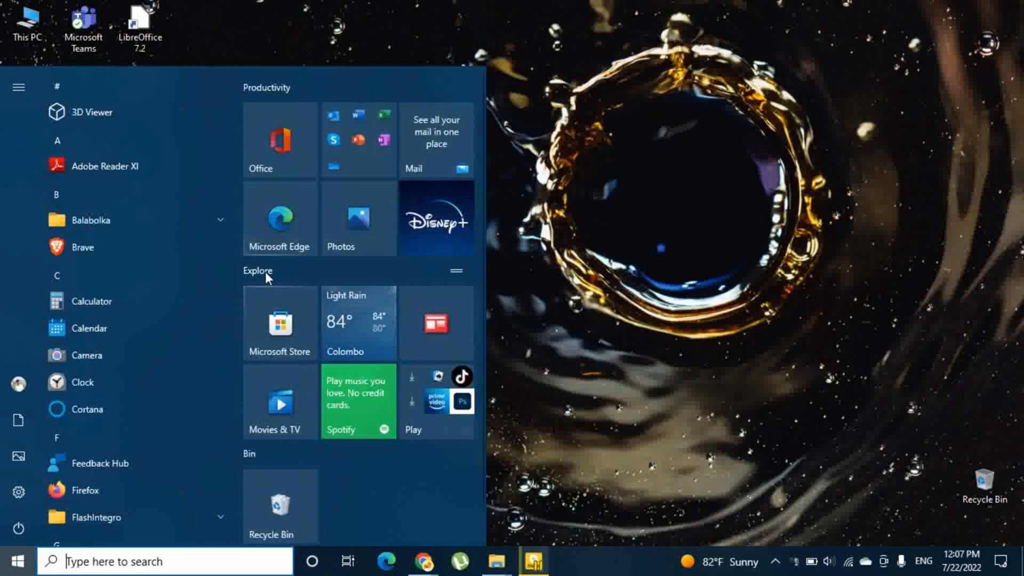
pyautogui.moveTo(265, 88)
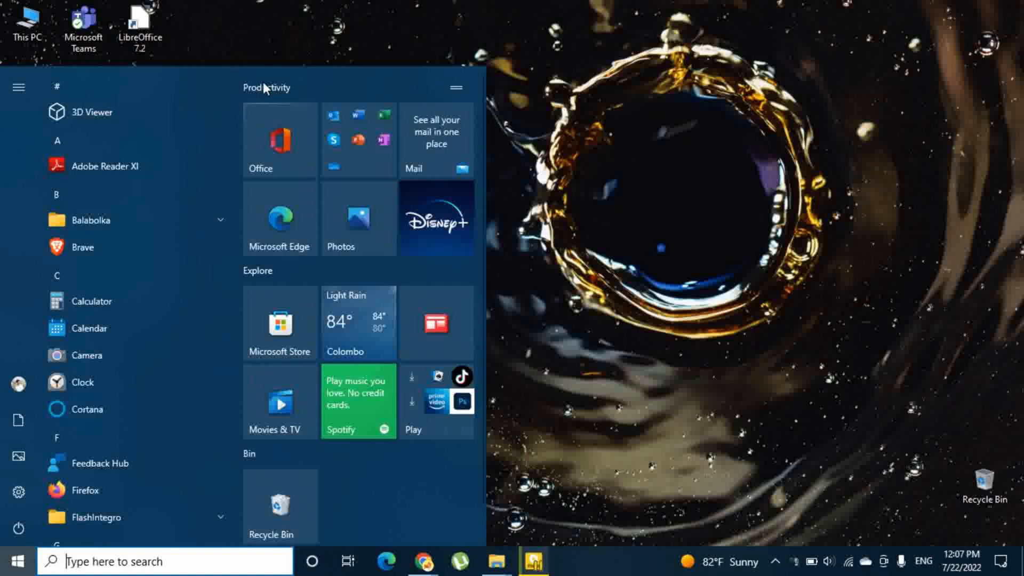
pyautogui.click(267, 87)
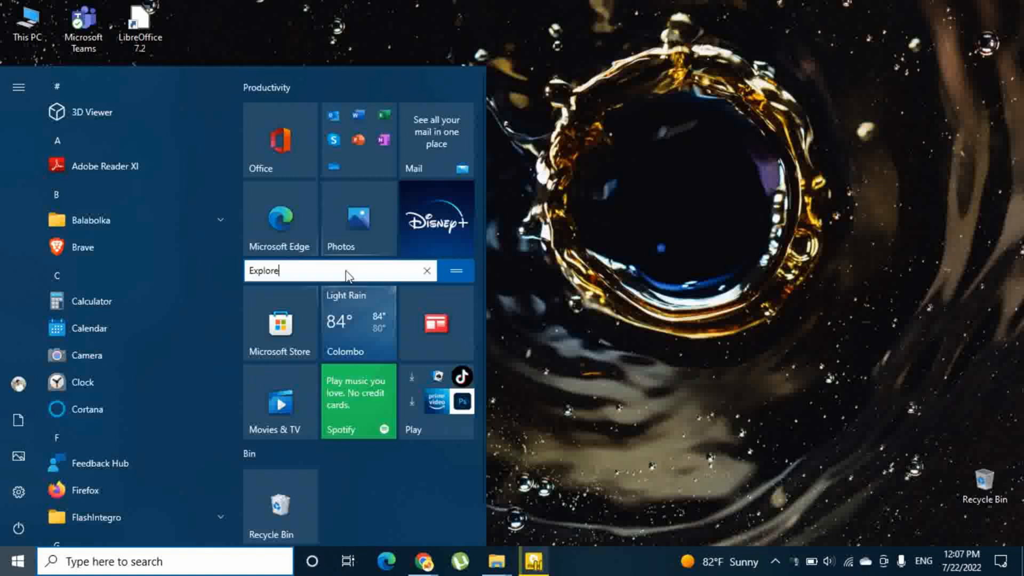
pyautogui.moveTo(300, 270)
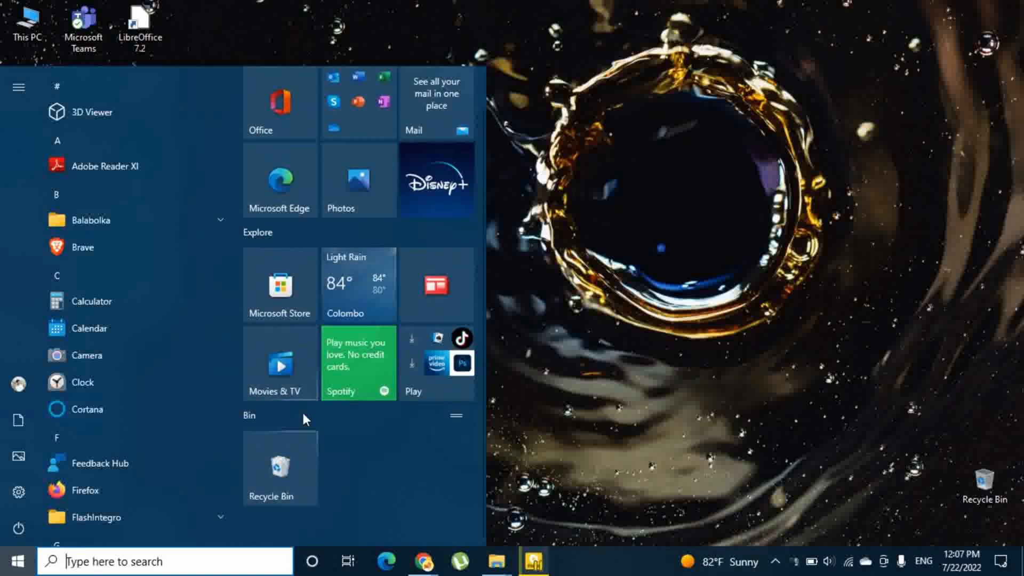
pyautogui.moveTo(330, 224)
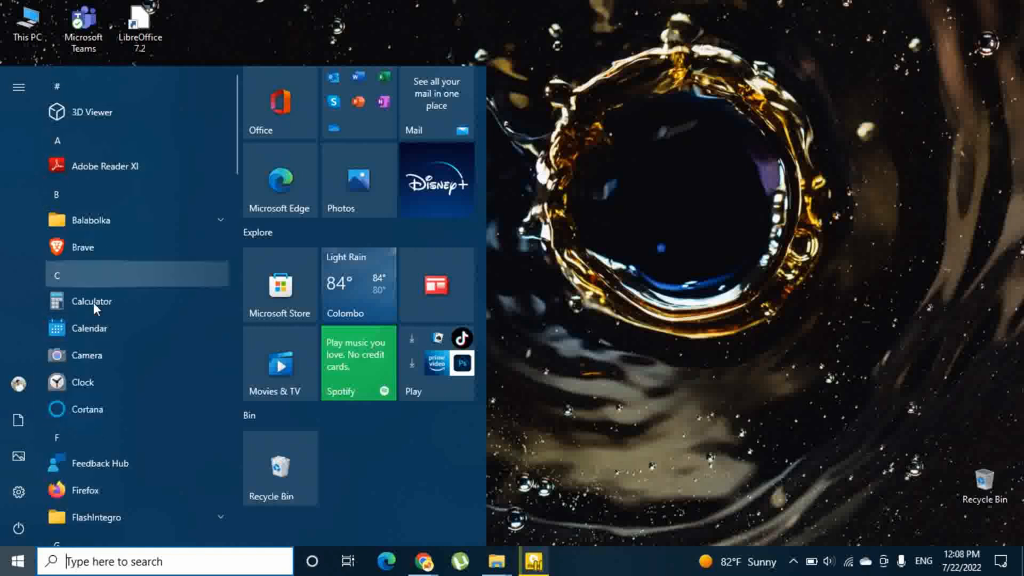
# Step: Pin Brave and Firefox from the app list as tiles in a new group
pyautogui.scroll(-3)
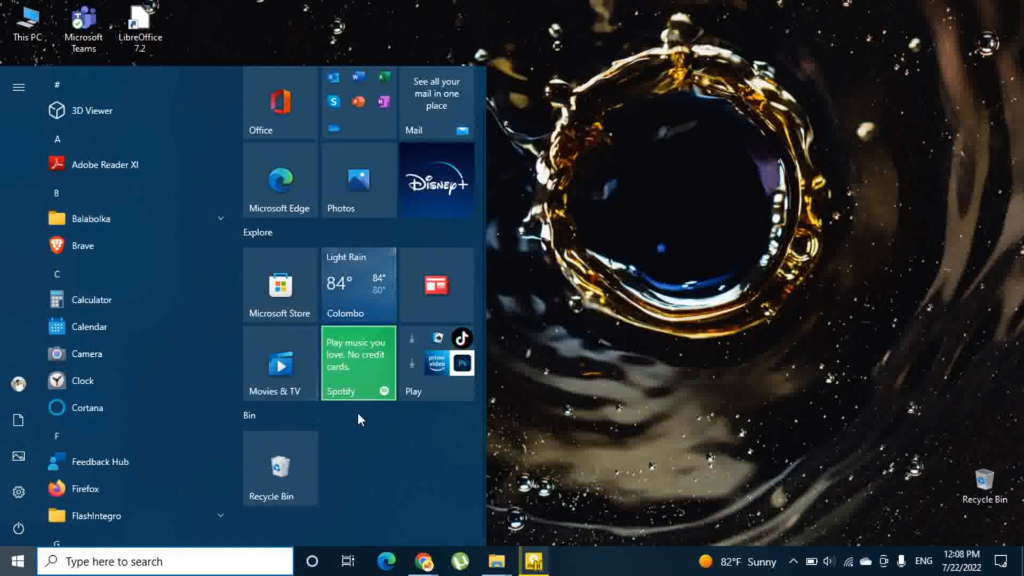
pyautogui.moveTo(105, 165)
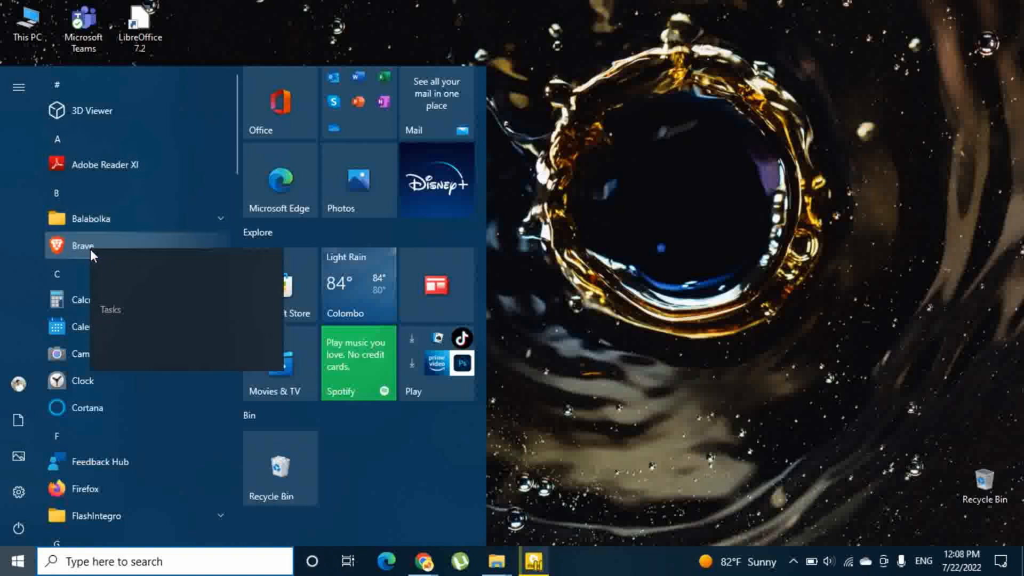
pyautogui.rightClick(84, 246)
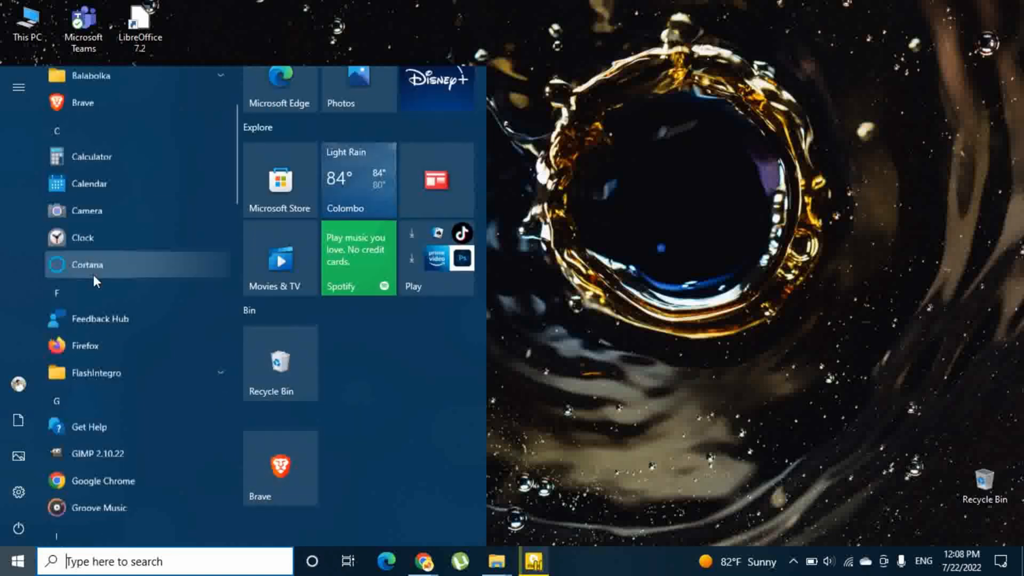
pyautogui.rightClick(83, 345)
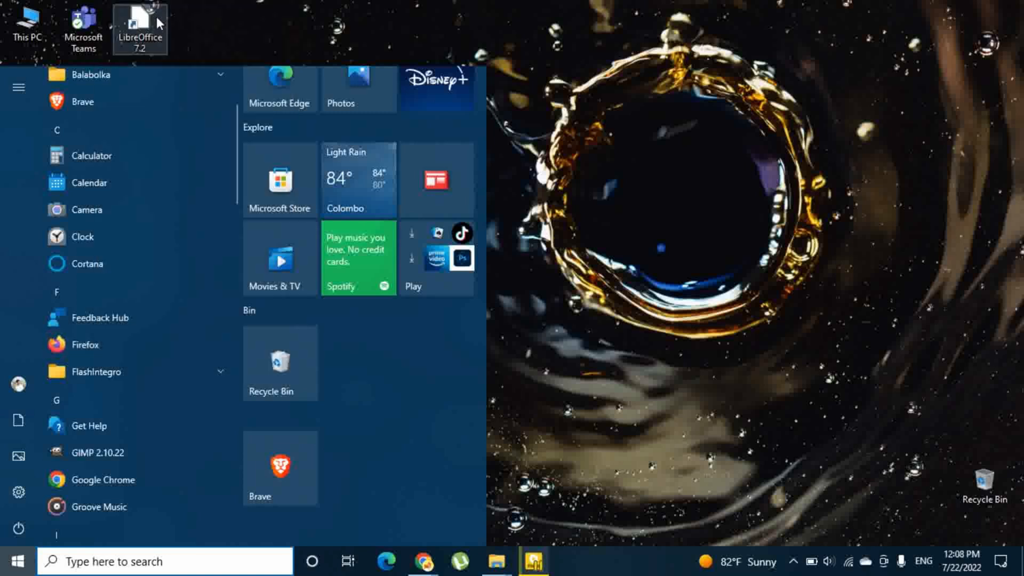
pyautogui.scroll(-3)
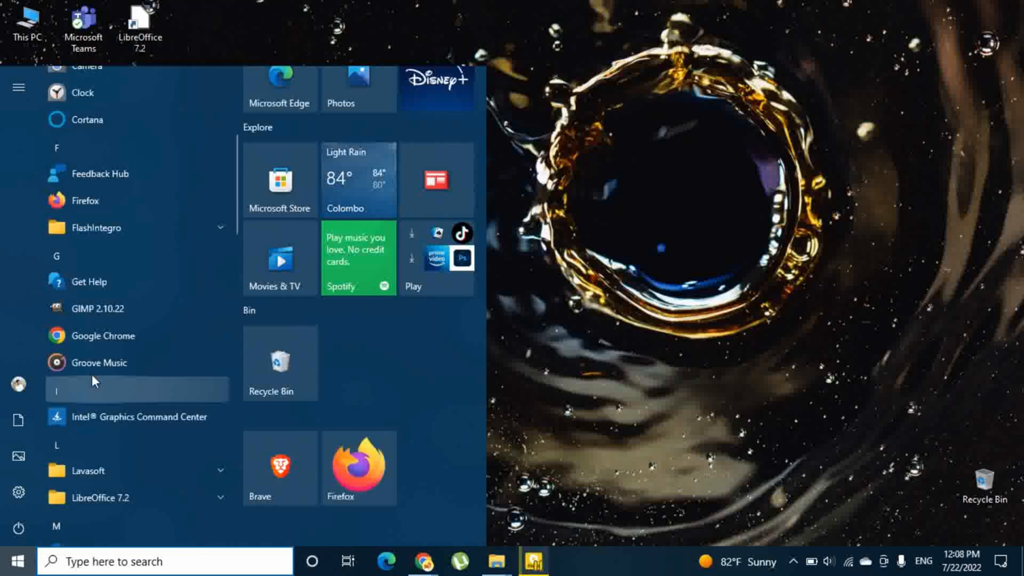
pyautogui.moveTo(117, 341)
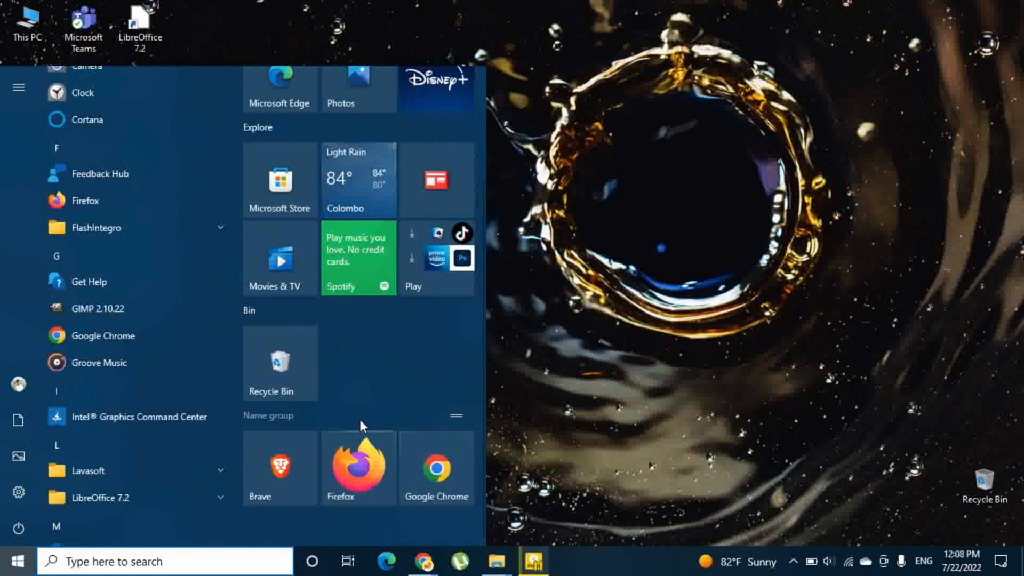
# Step: Name the browser tile group 'Browsers', then reopen Start to confirm the name
pyautogui.click(267, 415)
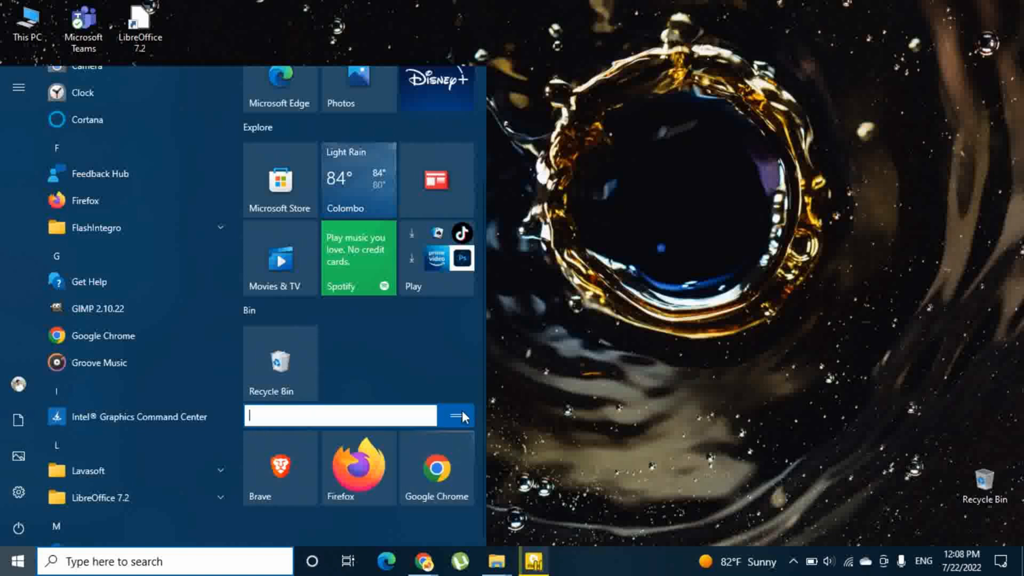
pyautogui.write('B')
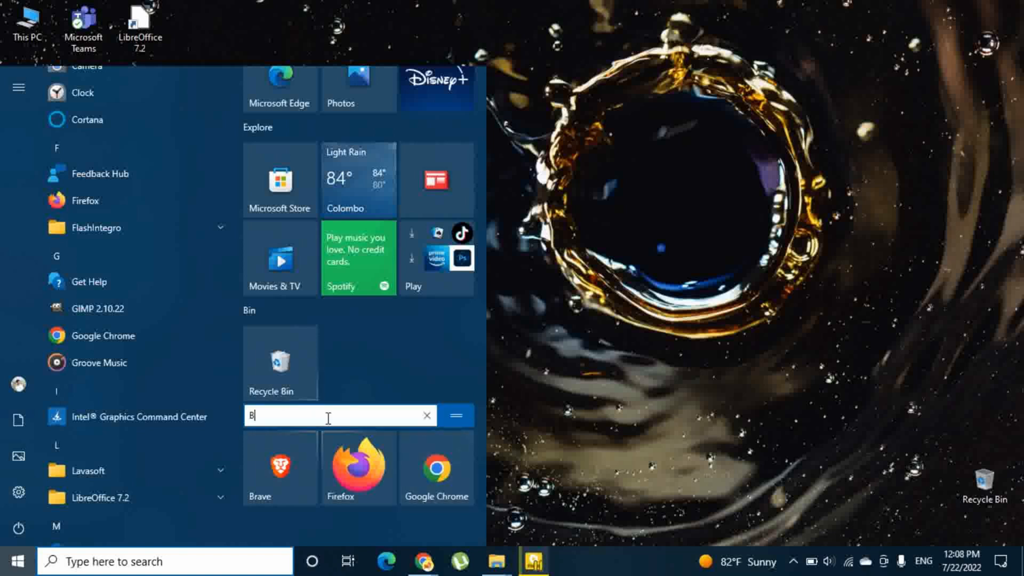
pyautogui.write('rowsers')
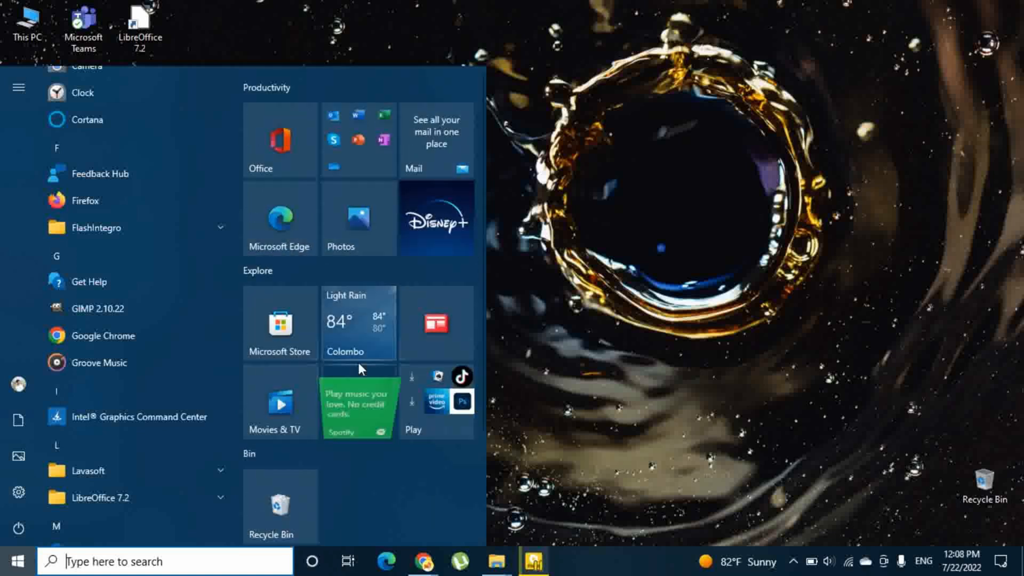
pyautogui.scroll(-3)
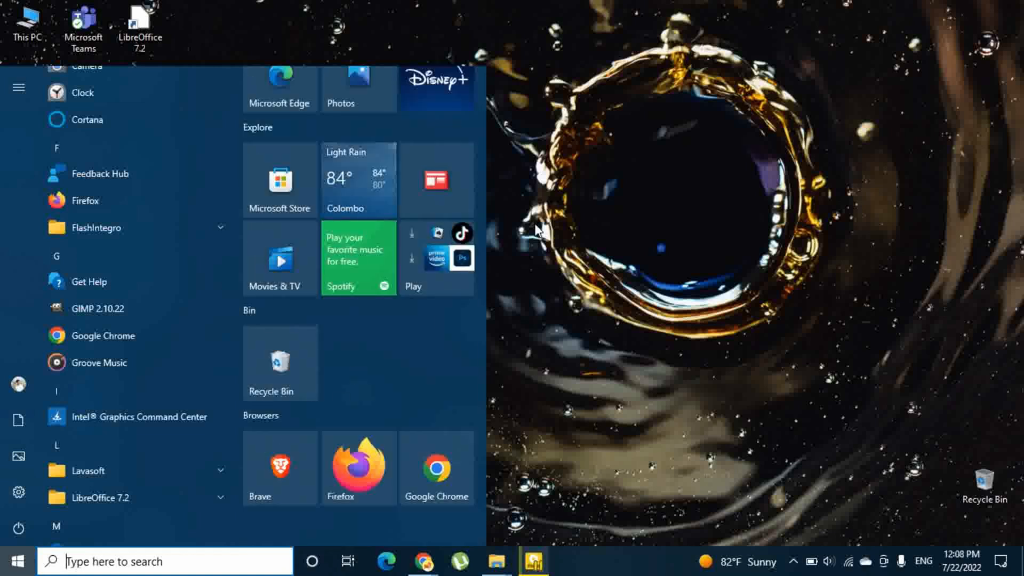
pyautogui.click(14, 561)
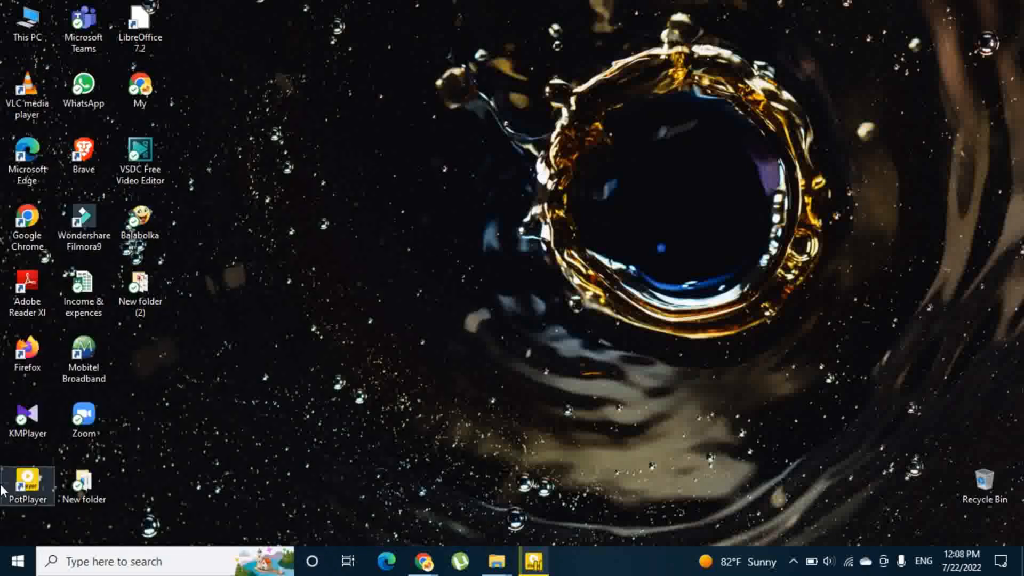
pyautogui.click(15, 561)
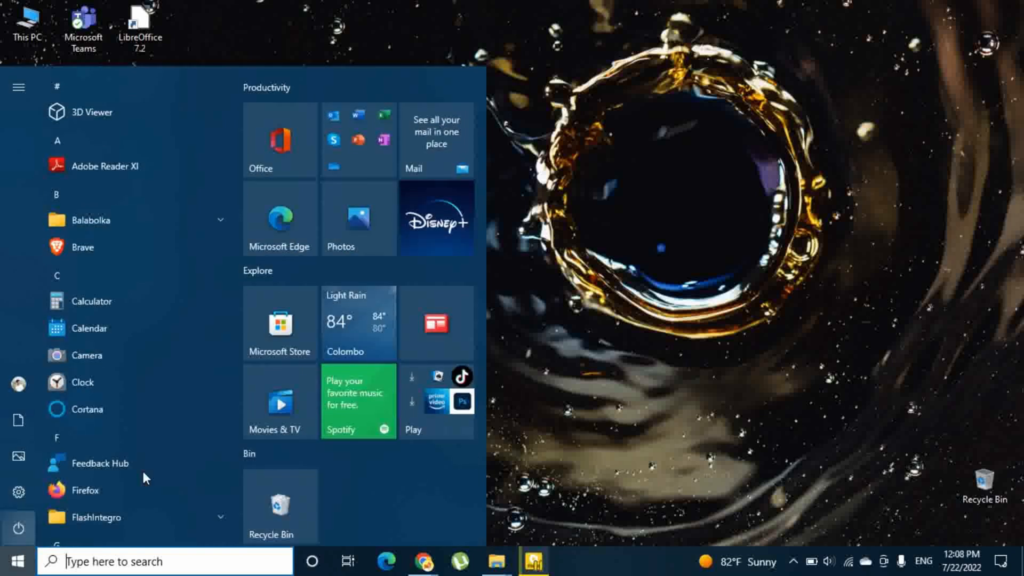
pyautogui.scroll(-3)
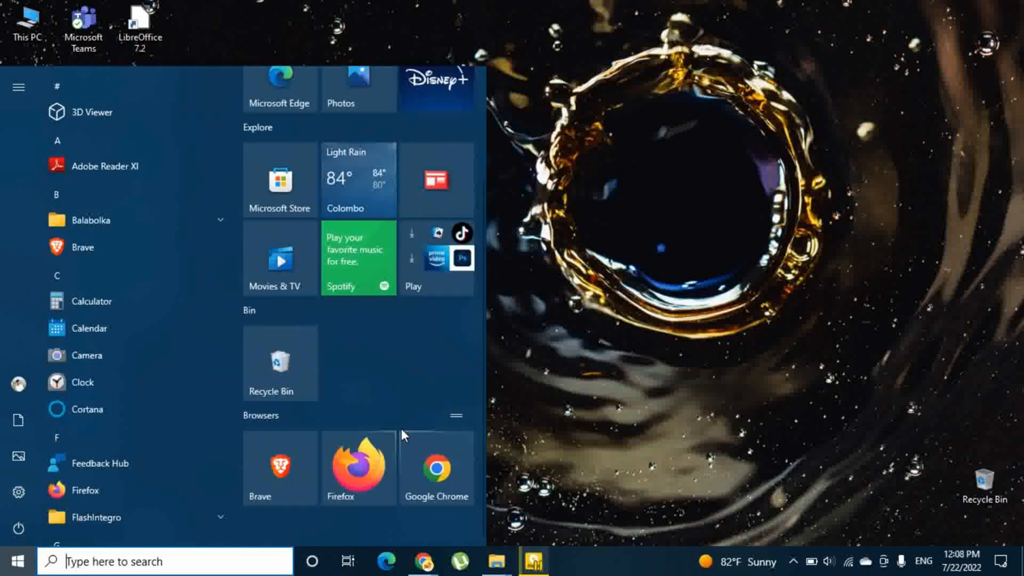
pyautogui.moveTo(357, 467)
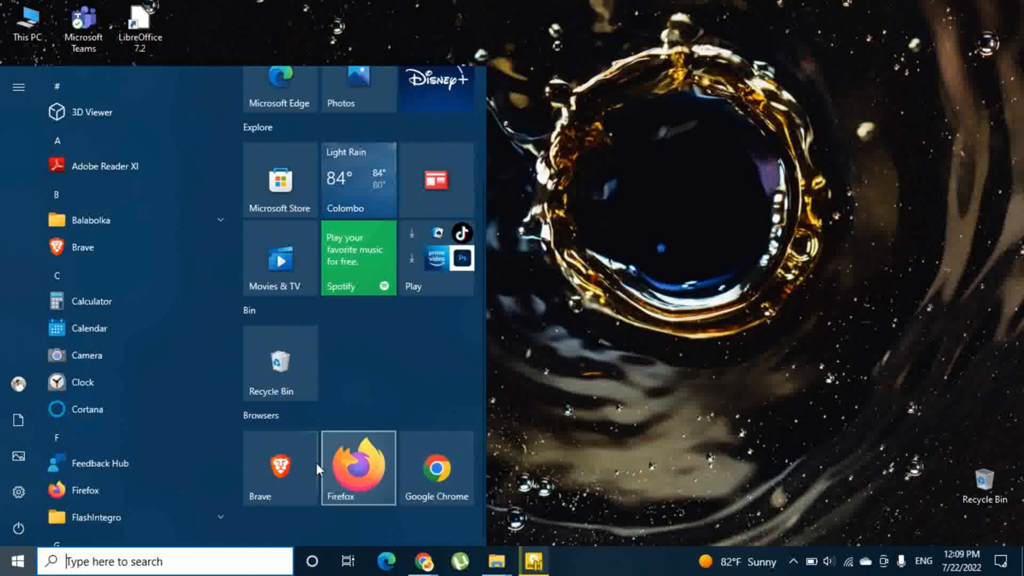
# Step: Resize the Brave and Firefox tiles to small, then back to medium beside Google Chrome
pyautogui.rightClick(278, 468)
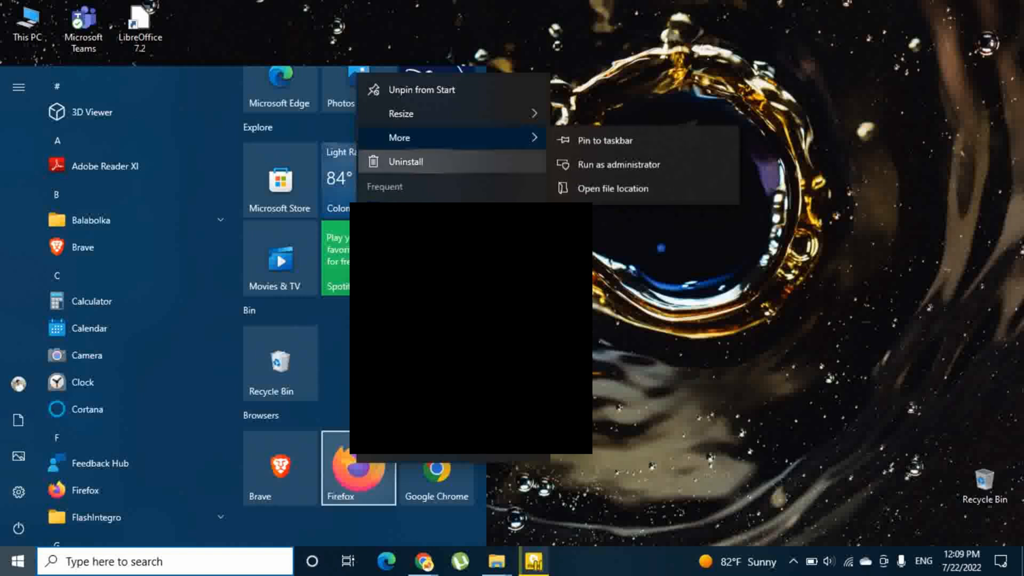
pyautogui.rightClick(436, 476)
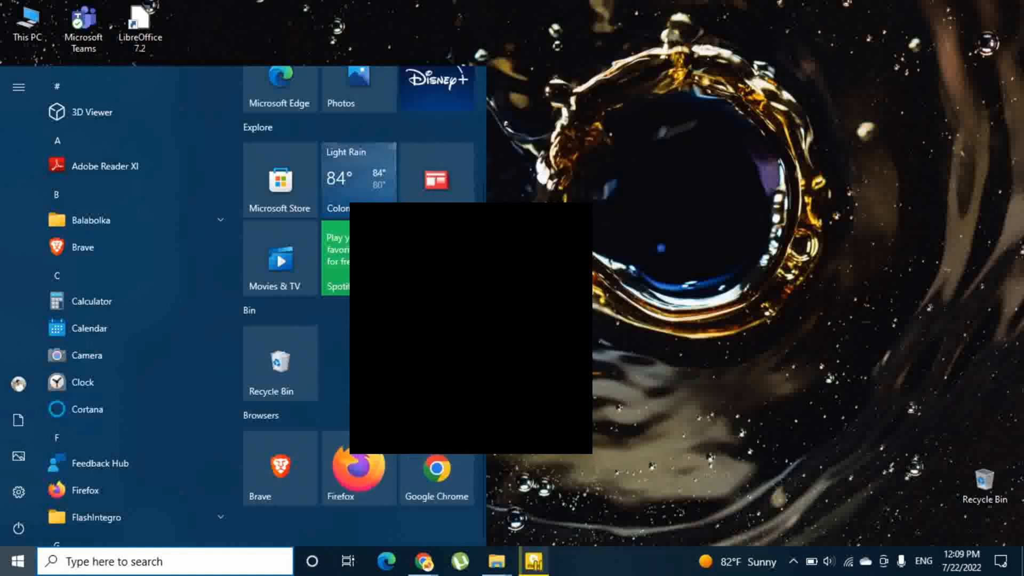
pyautogui.rightClick(279, 360)
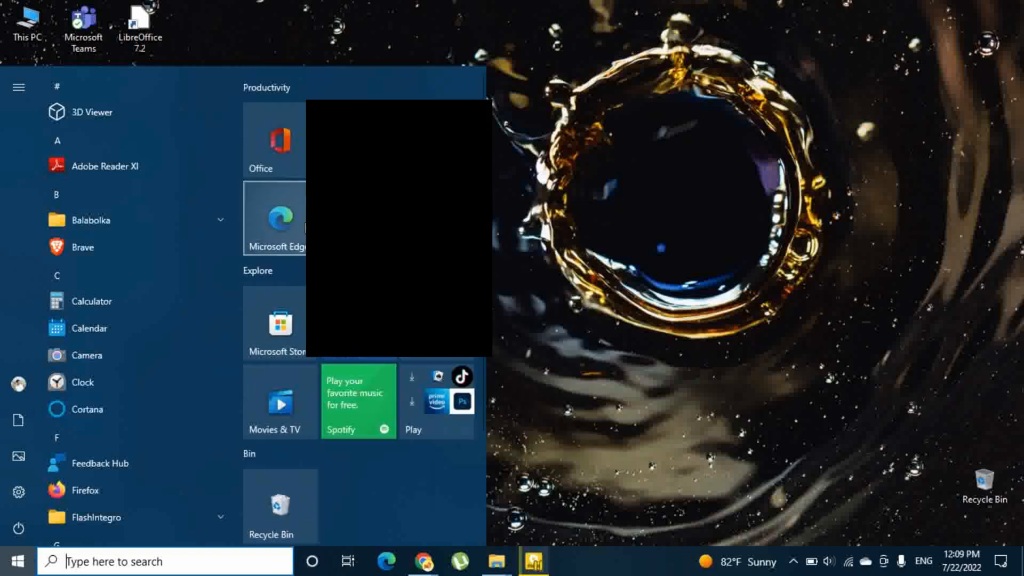
pyautogui.rightClick(279, 218)
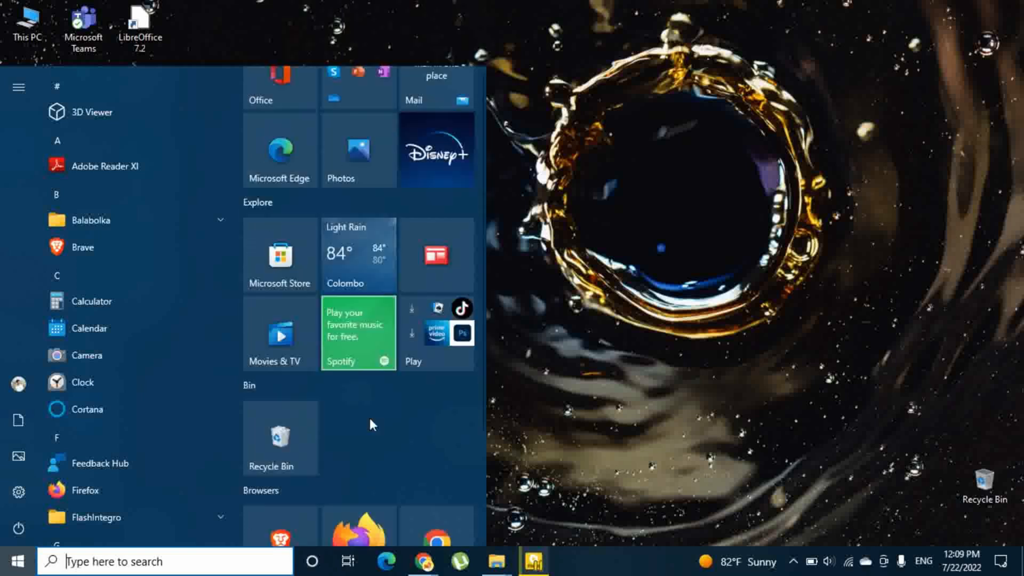
pyautogui.scroll(-3)
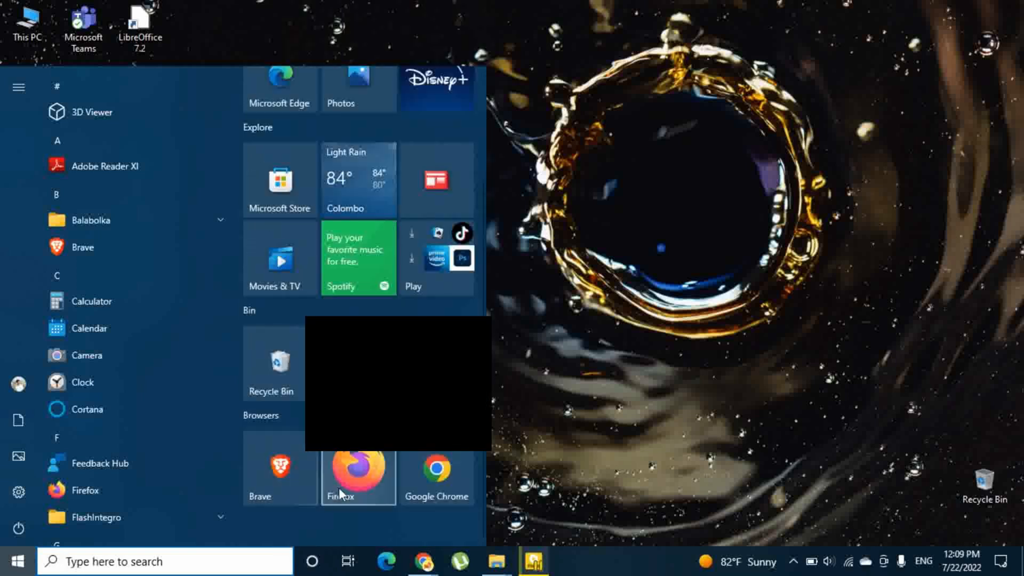
pyautogui.rightClick(358, 470)
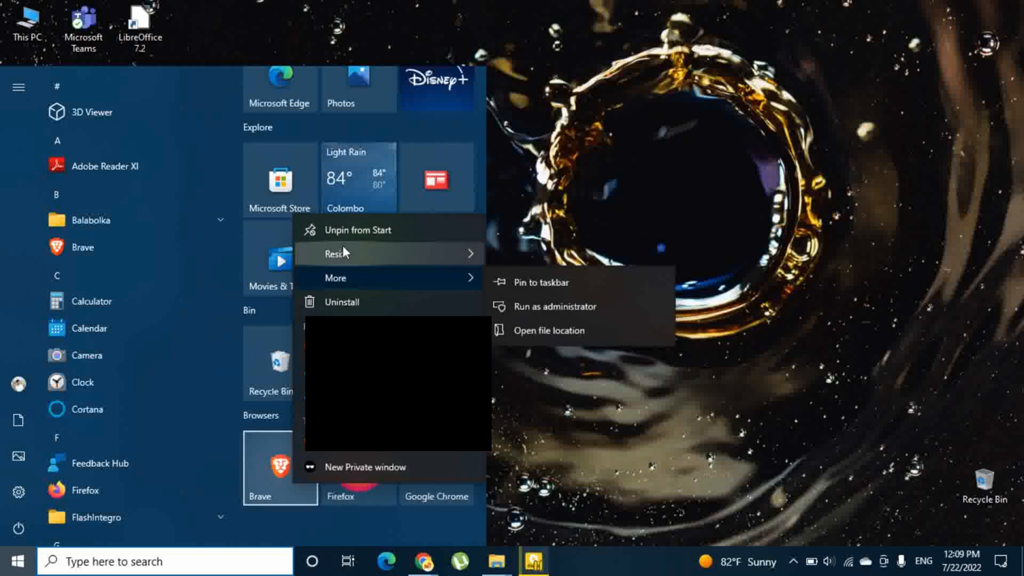
pyautogui.moveTo(337, 253)
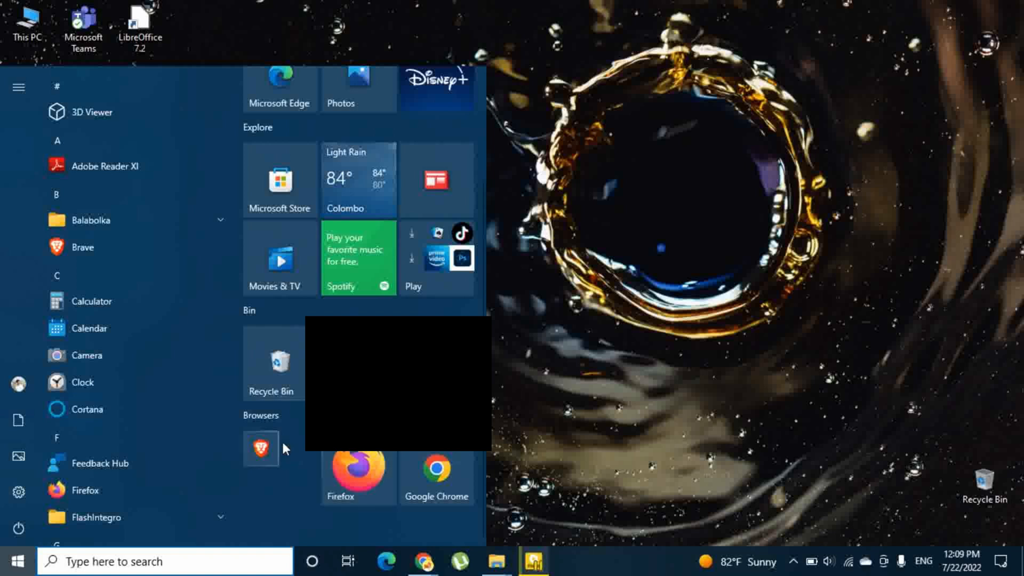
pyautogui.rightClick(357, 468)
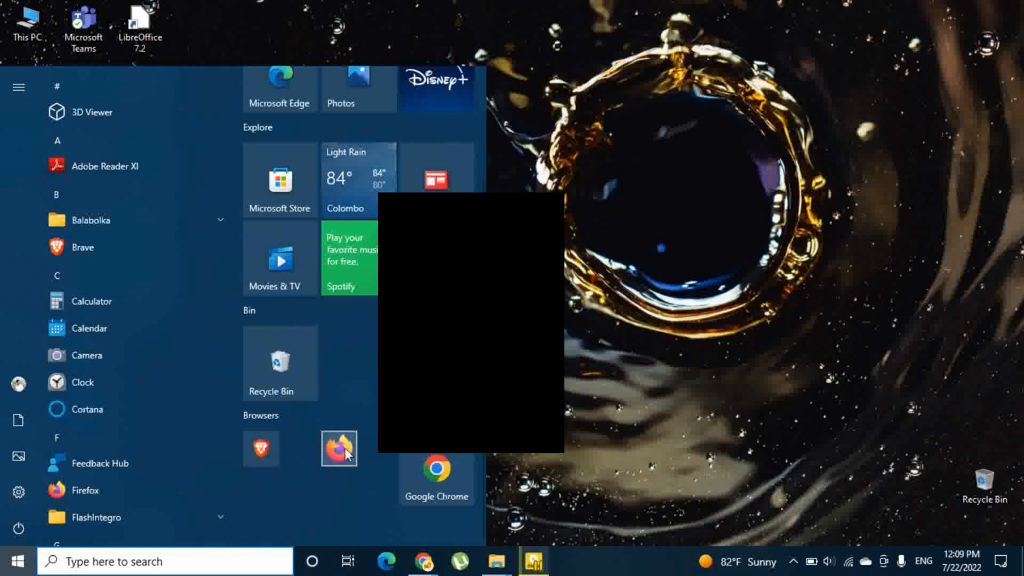
pyautogui.rightClick(261, 449)
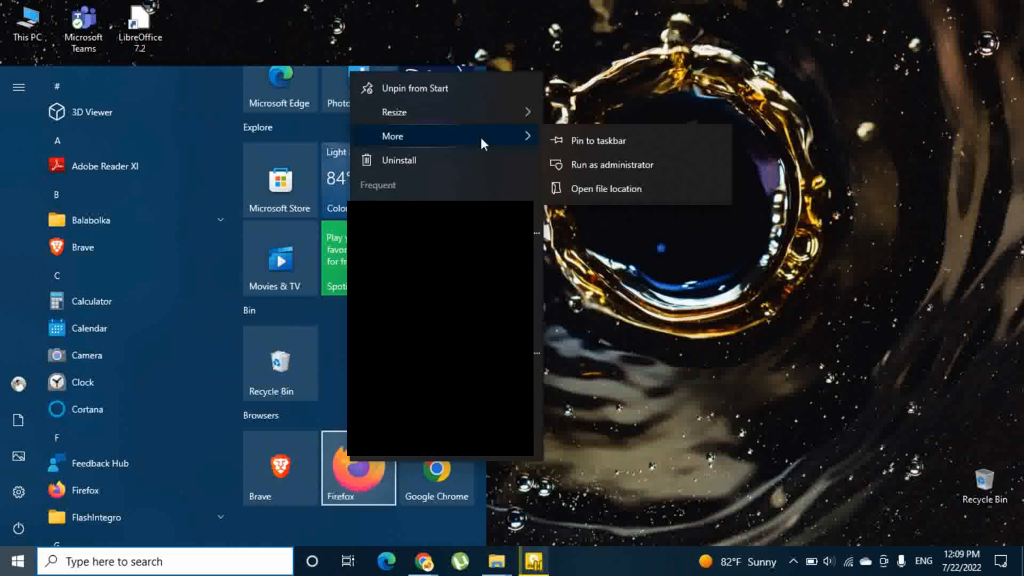
pyautogui.moveTo(629, 90)
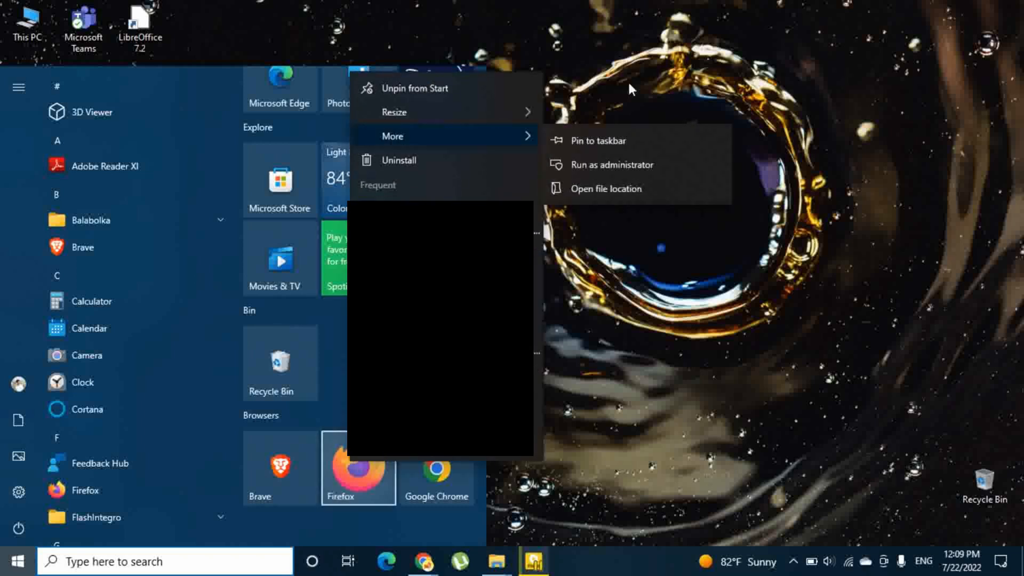
pyautogui.click(374, 376)
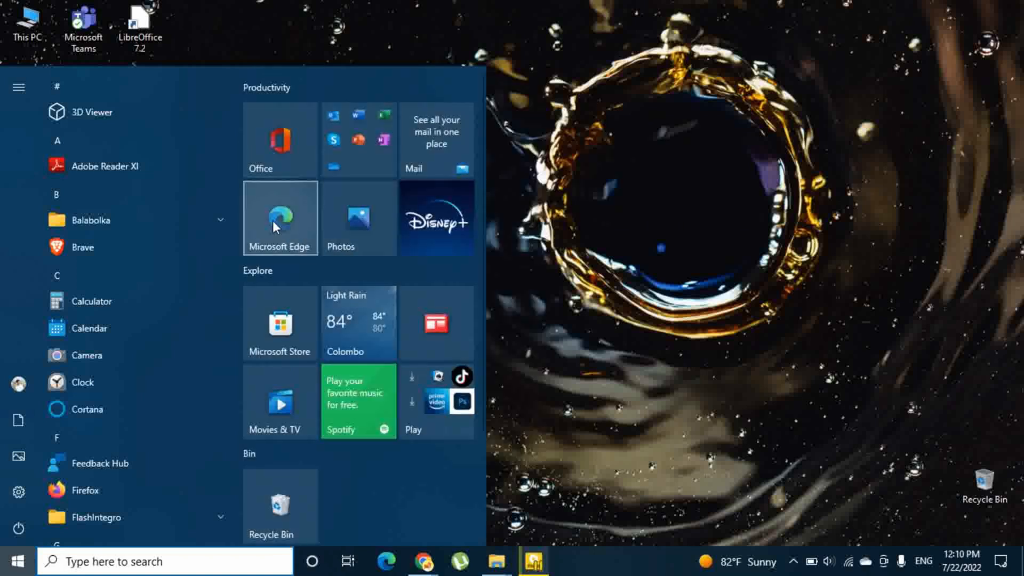
pyautogui.rightClick(280, 218)
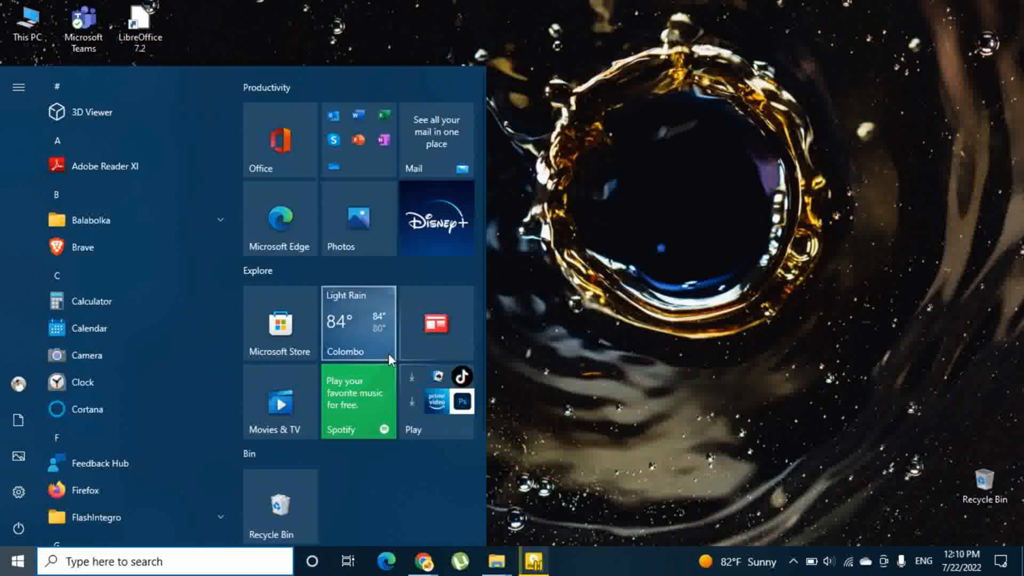
pyautogui.scroll(-3)
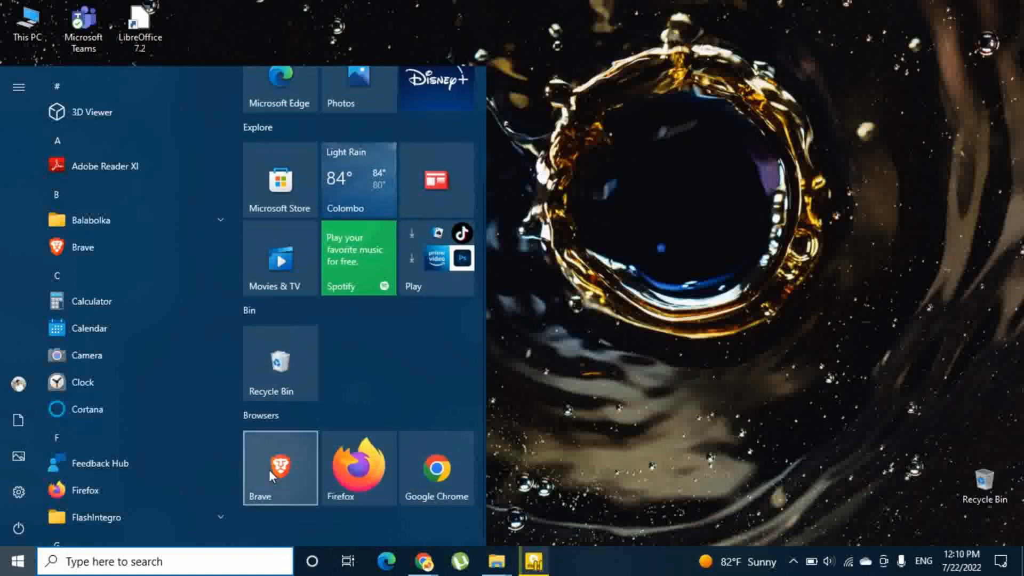
pyautogui.moveTo(259, 331)
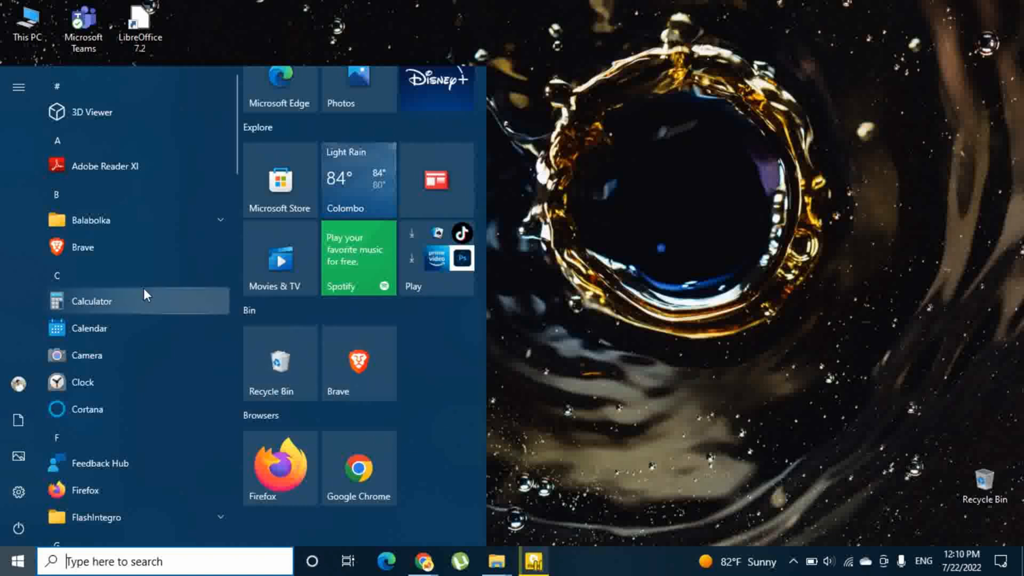
pyautogui.moveTo(357, 362)
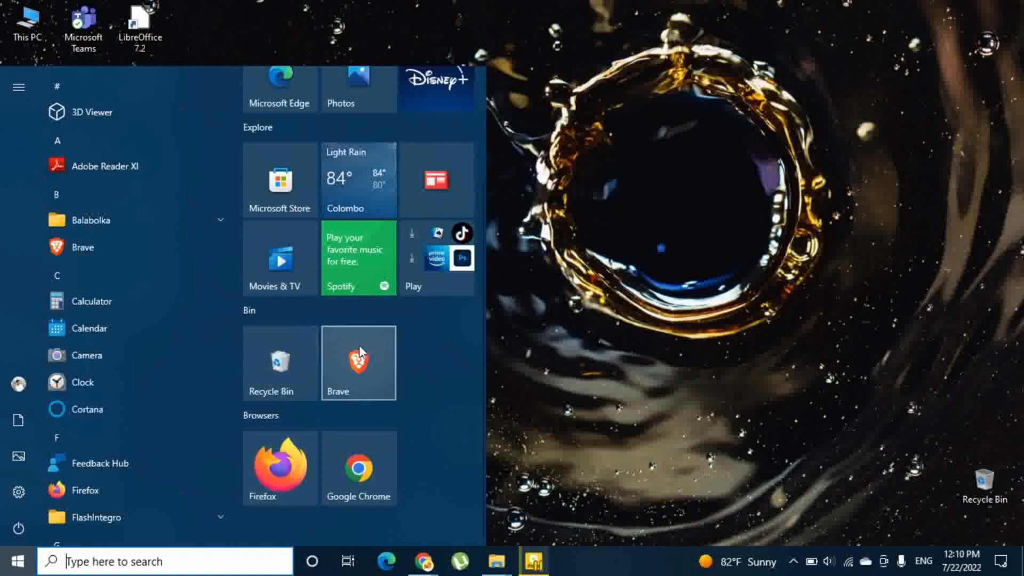
# Step: Unpin the Brave tile, leaving Recycle Bin alone in the Bin group
pyautogui.rightClick(357, 362)
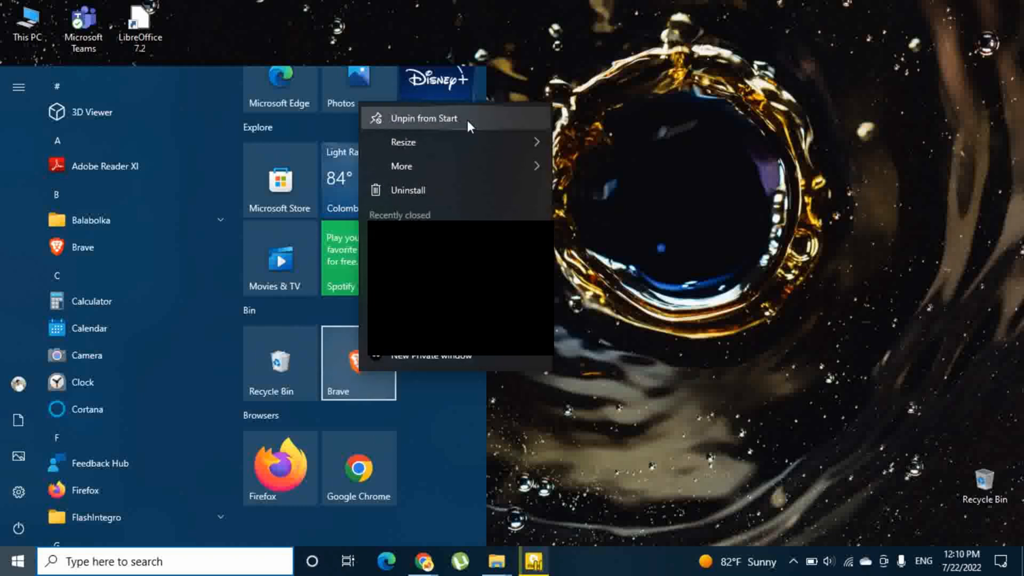
pyautogui.moveTo(418, 130)
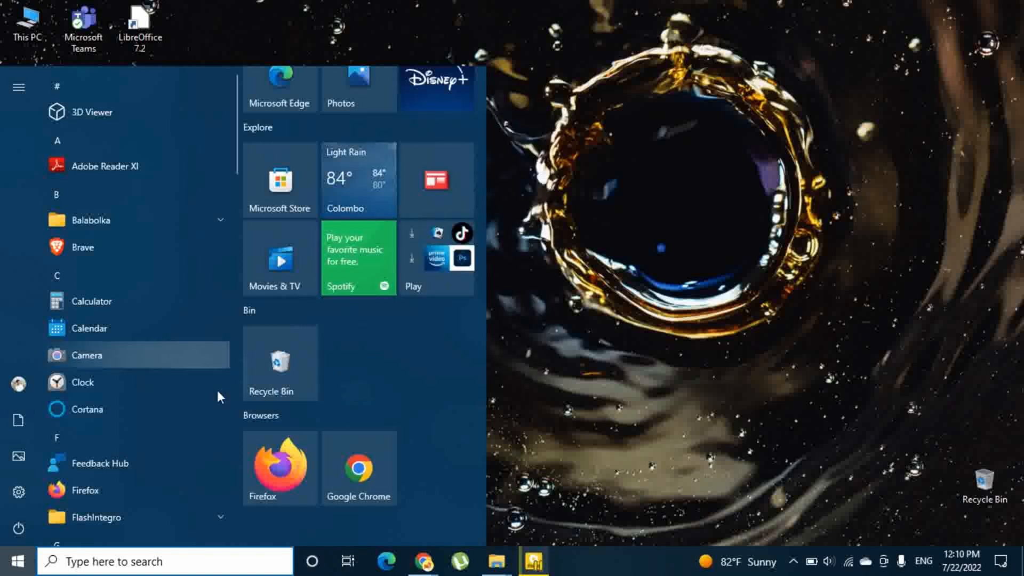
pyautogui.moveTo(428, 387)
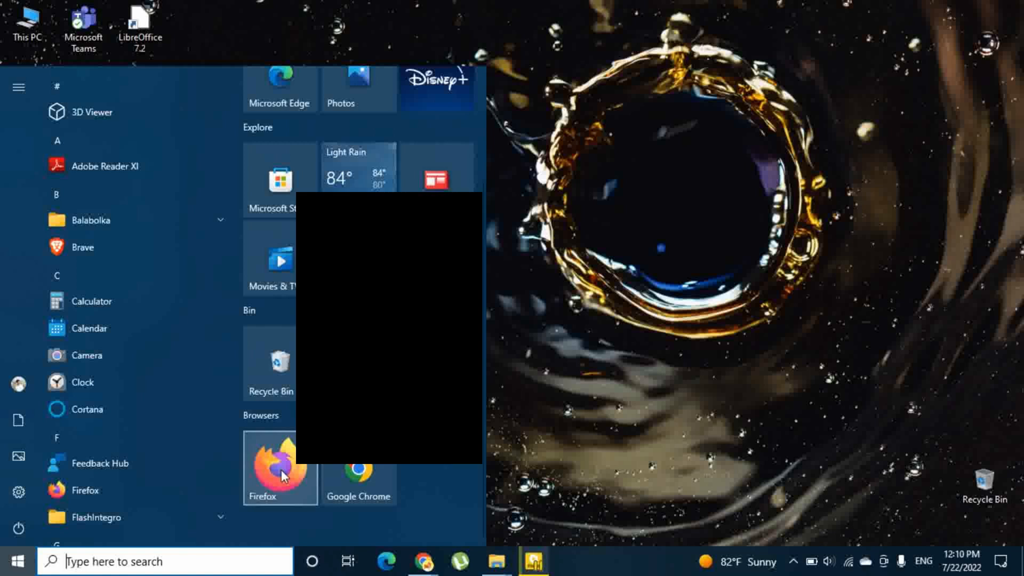
pyautogui.rightClick(279, 467)
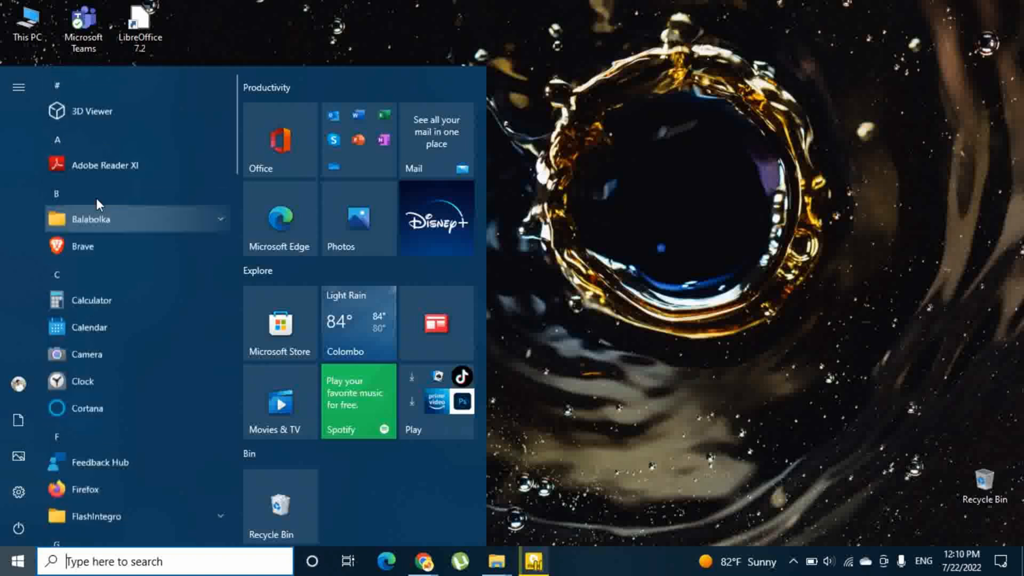
# Step: Use the app list's letter index to jump to W, then A, ending at V–X
pyautogui.scroll(-3)
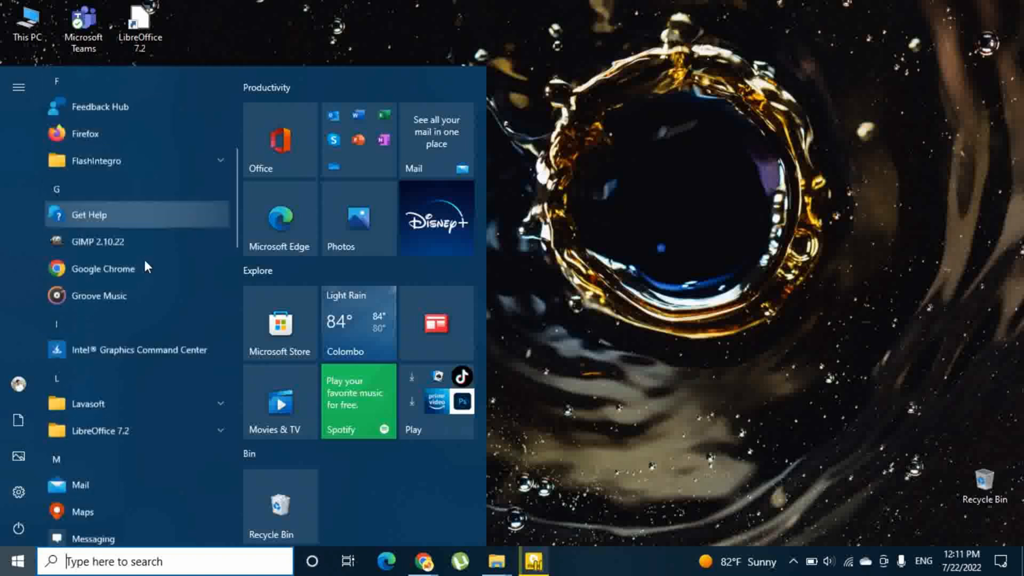
pyautogui.scroll(-3)
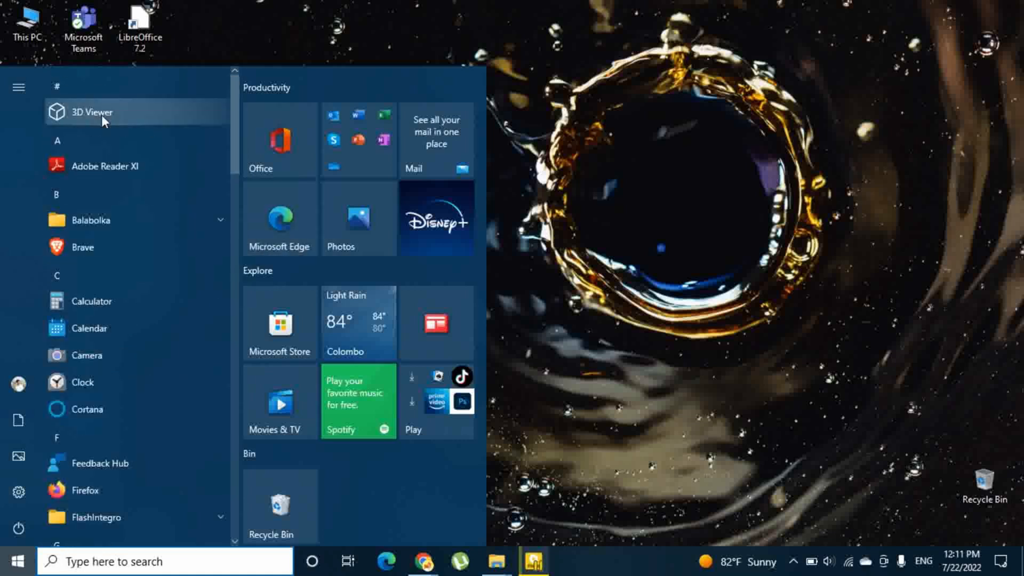
pyautogui.moveTo(73, 91)
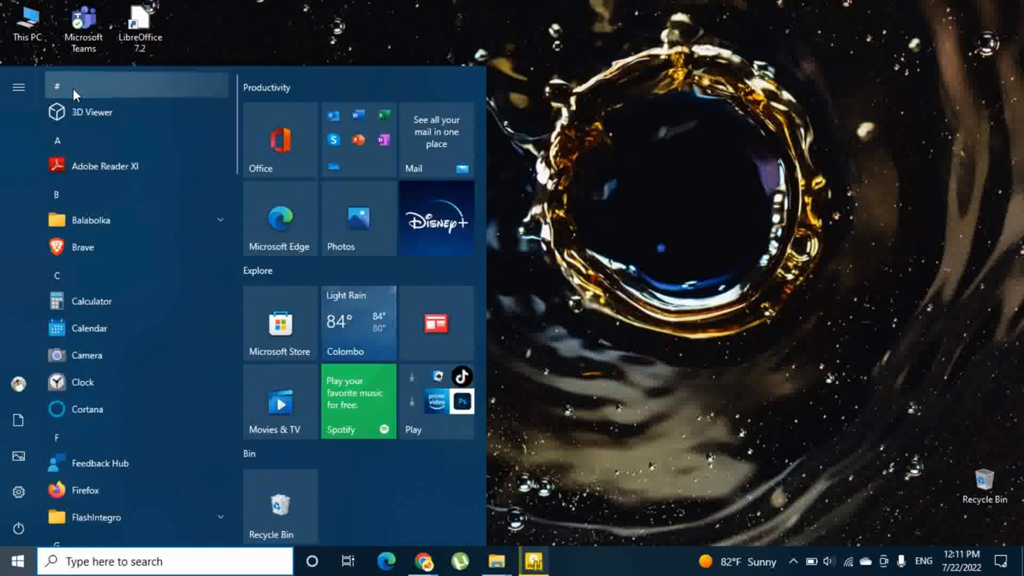
pyautogui.click(57, 85)
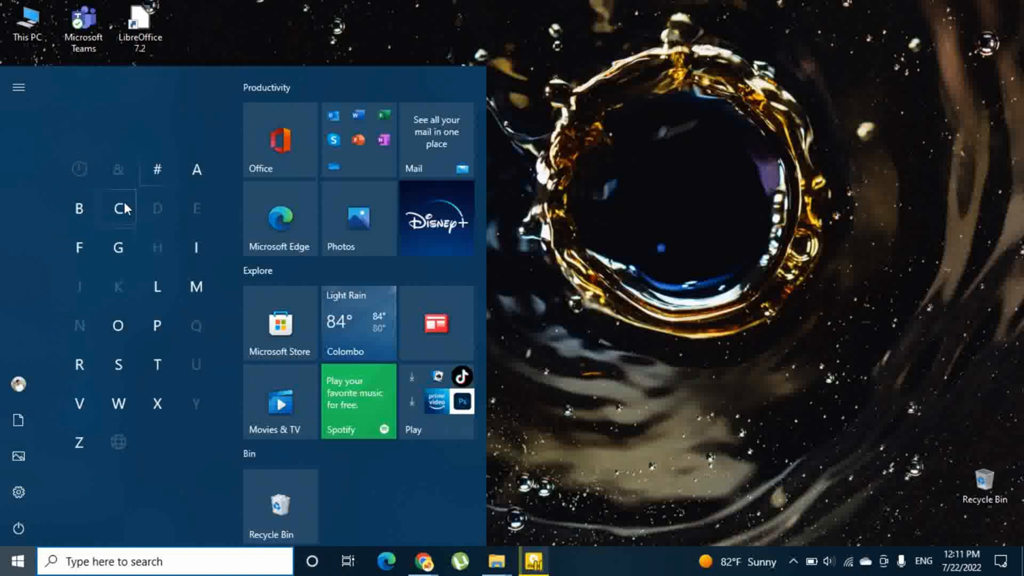
pyautogui.moveTo(118, 403)
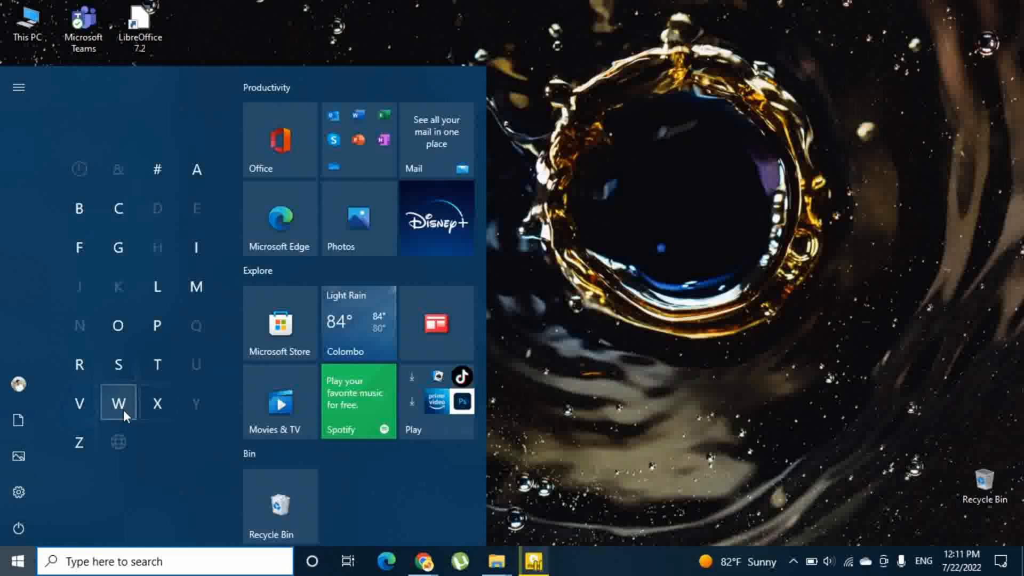
pyautogui.click(118, 403)
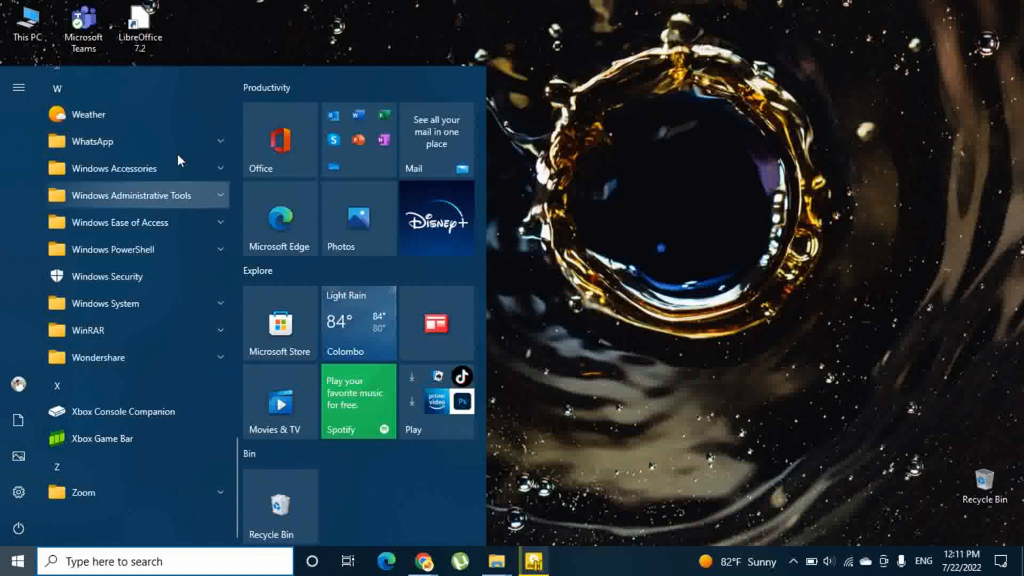
pyautogui.moveTo(103, 363)
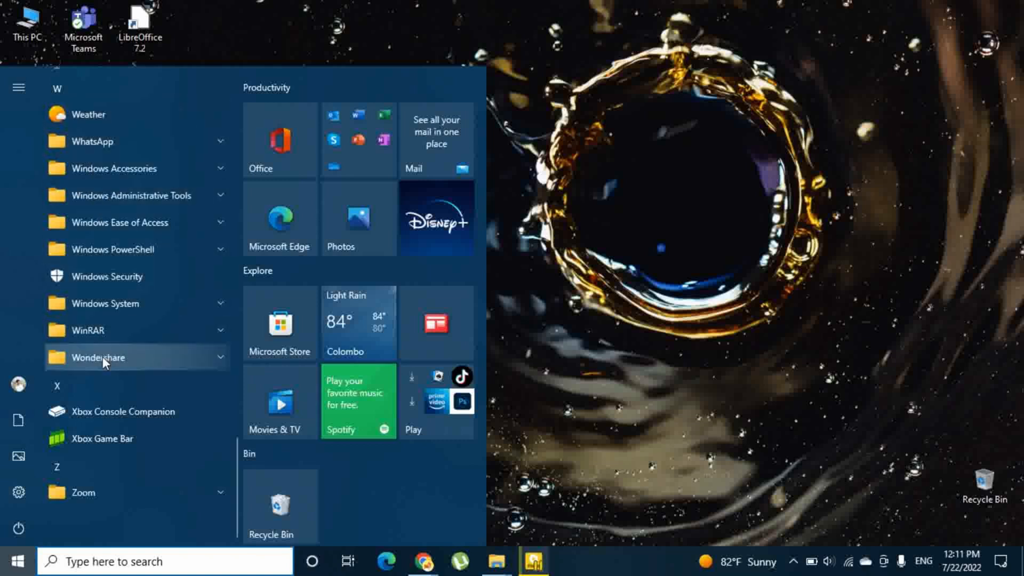
pyautogui.click(57, 88)
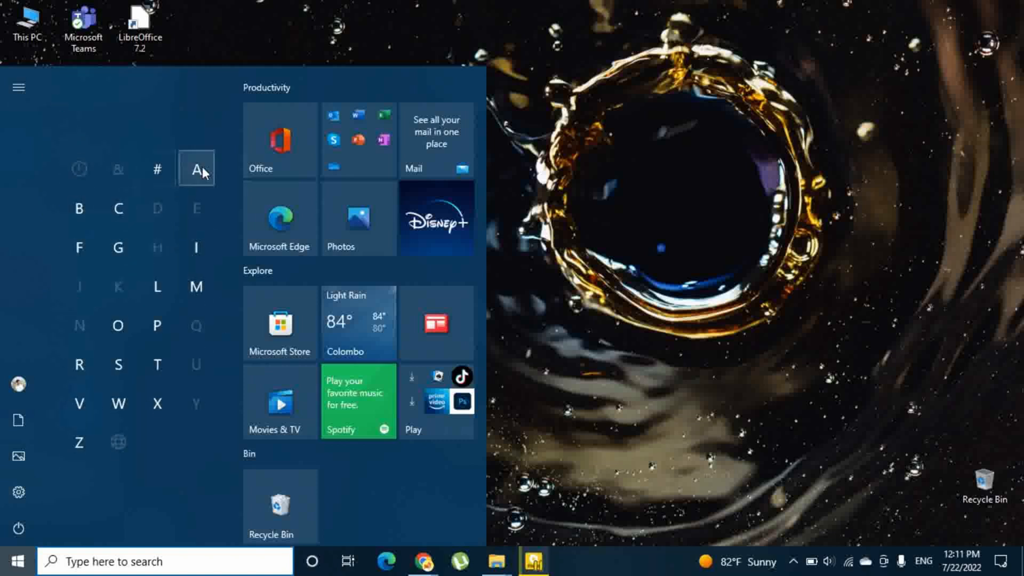
pyautogui.click(196, 169)
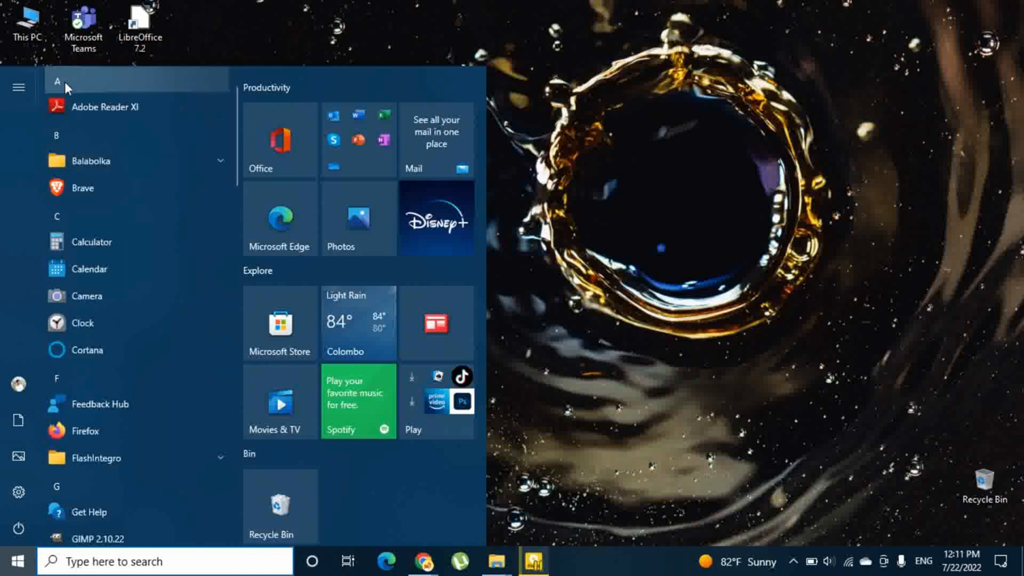
pyautogui.click(57, 83)
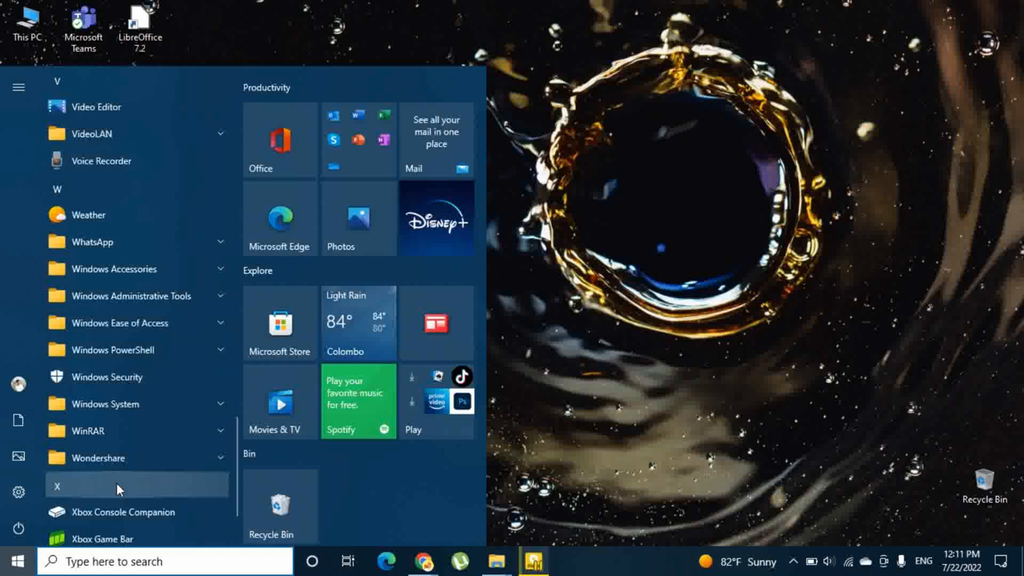
pyautogui.moveTo(143, 134)
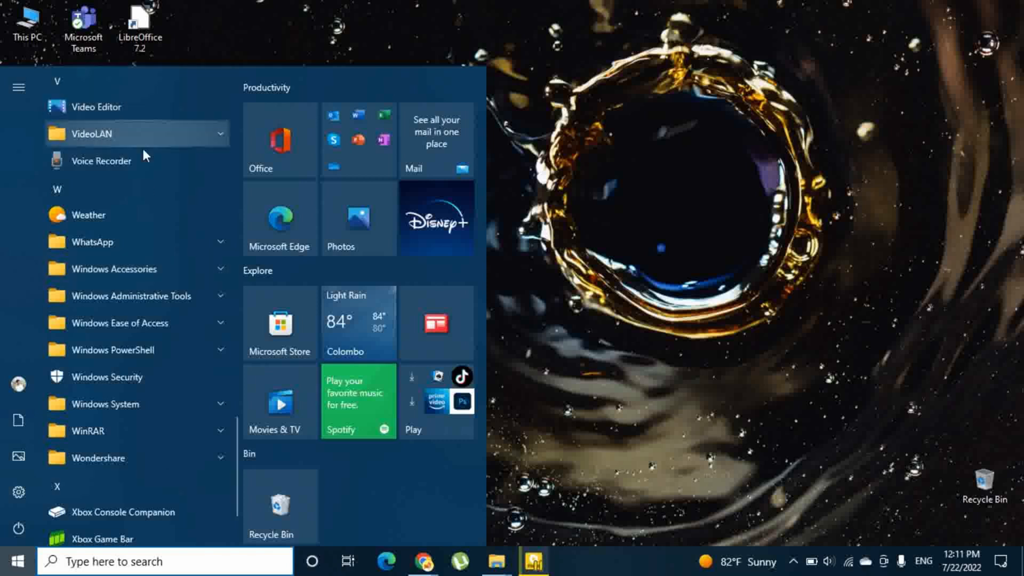
pyautogui.moveTo(280, 218)
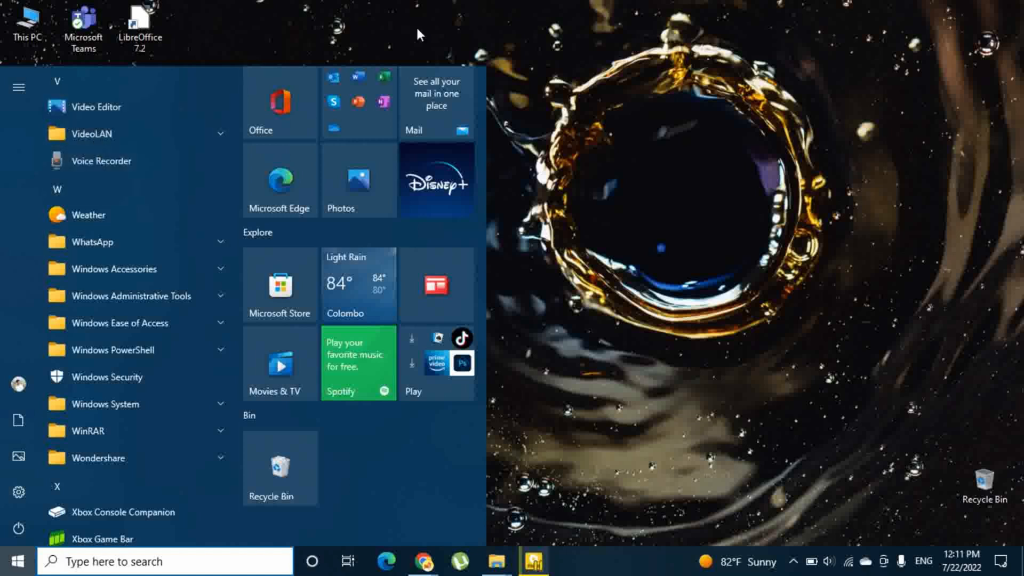
pyautogui.moveTo(486, 303)
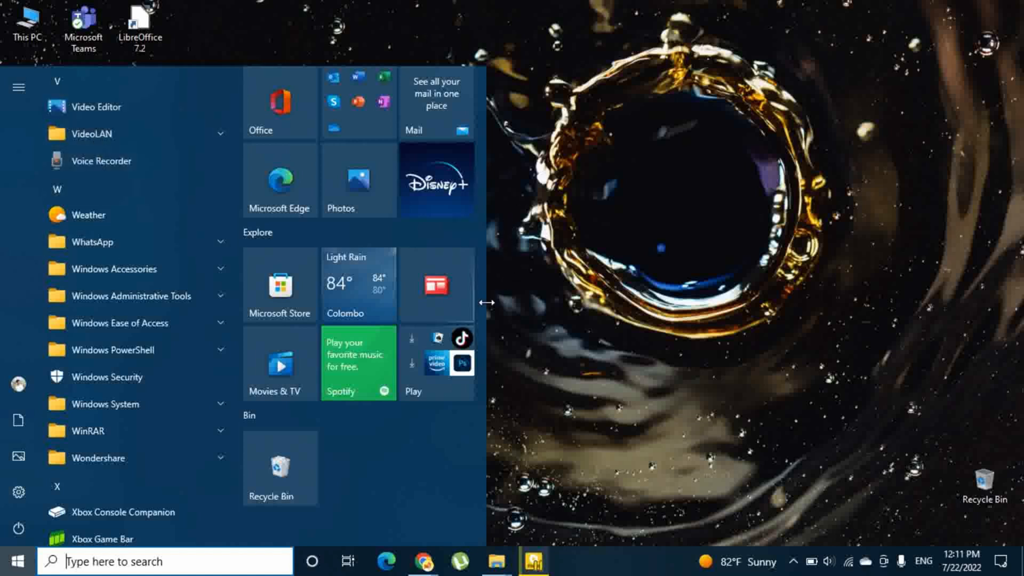
pyautogui.click(18, 87)
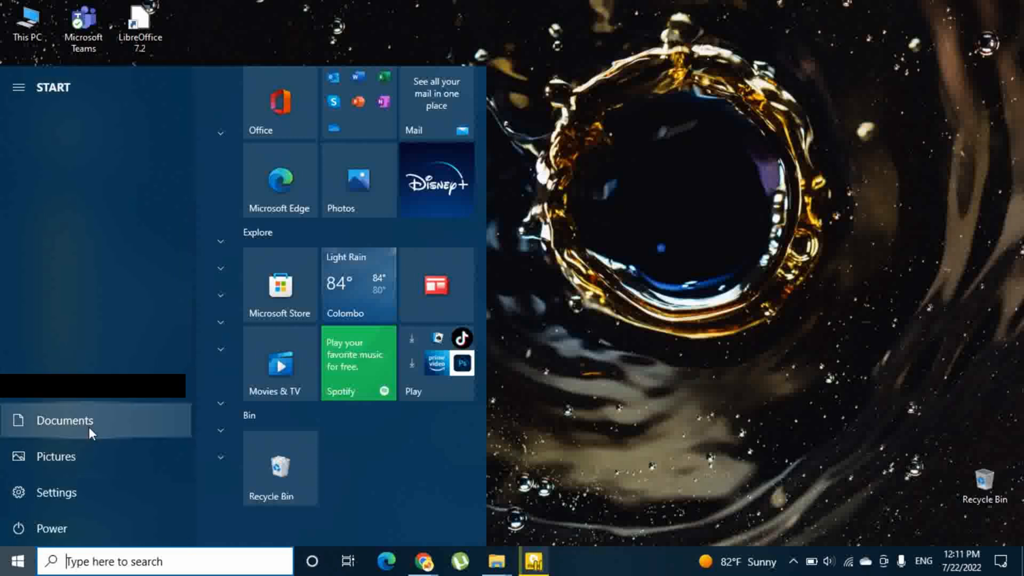
pyautogui.moveTo(55, 457)
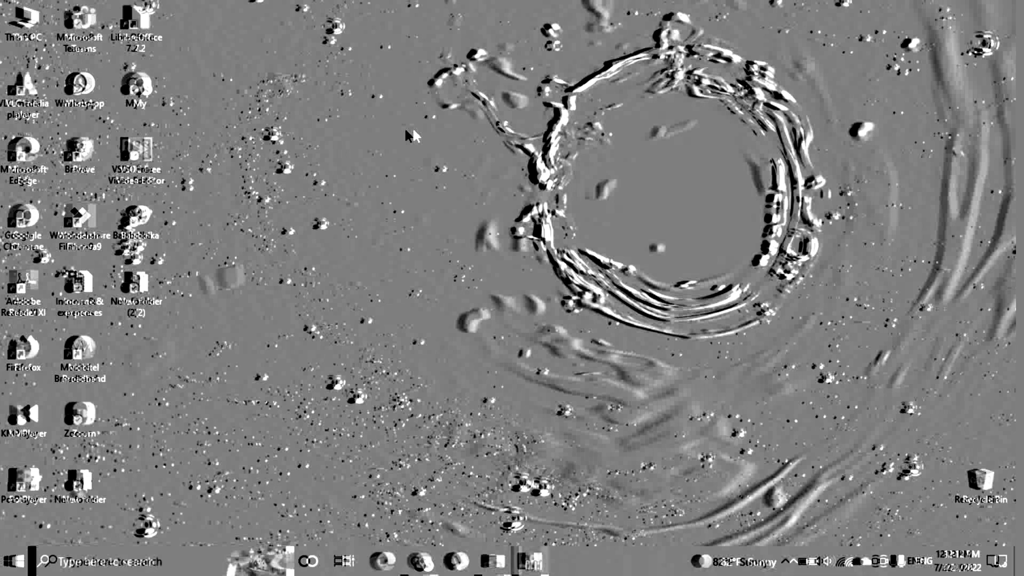
pyautogui.moveTo(439, 131)
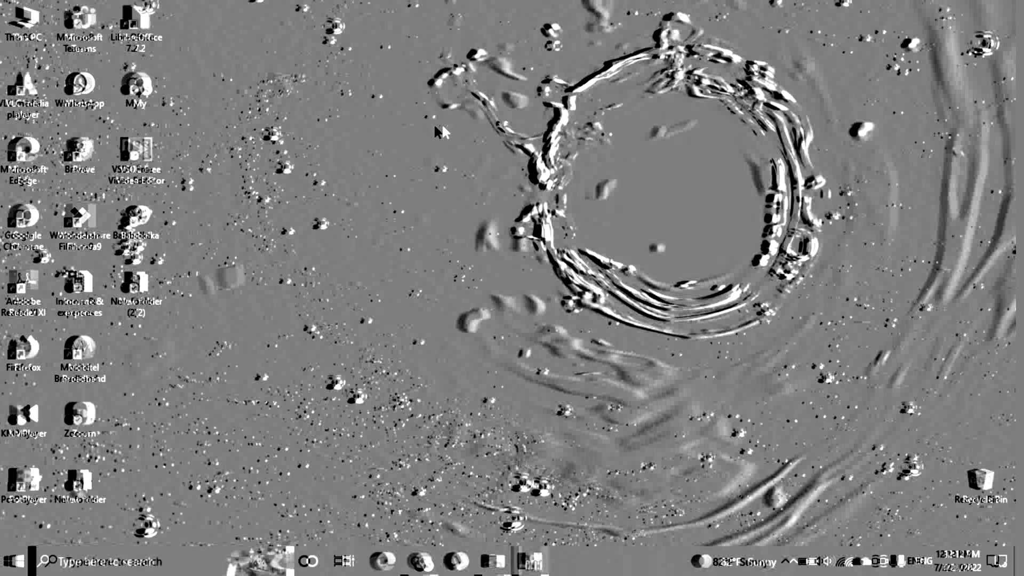
pyautogui.moveTo(406, 221)
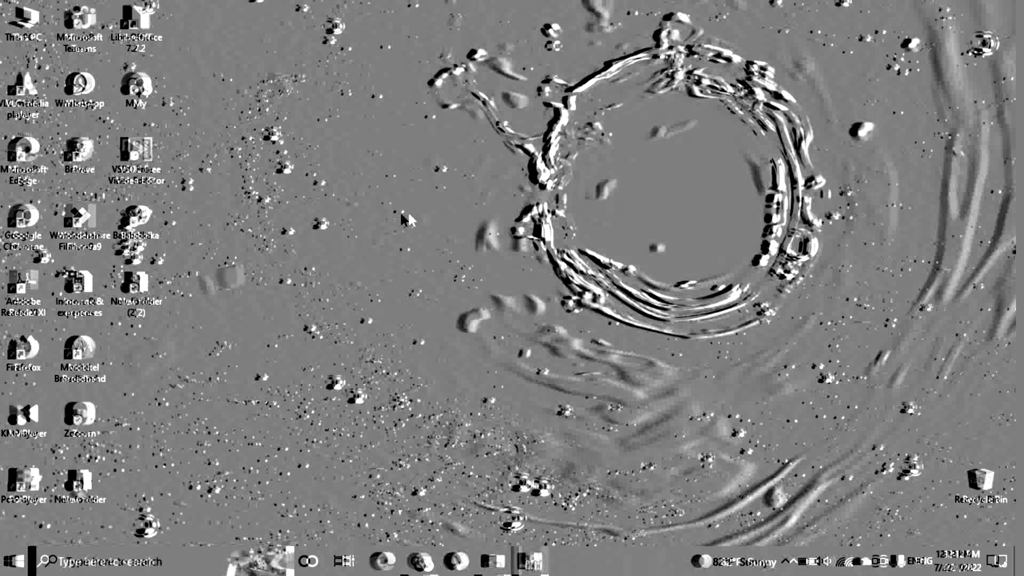